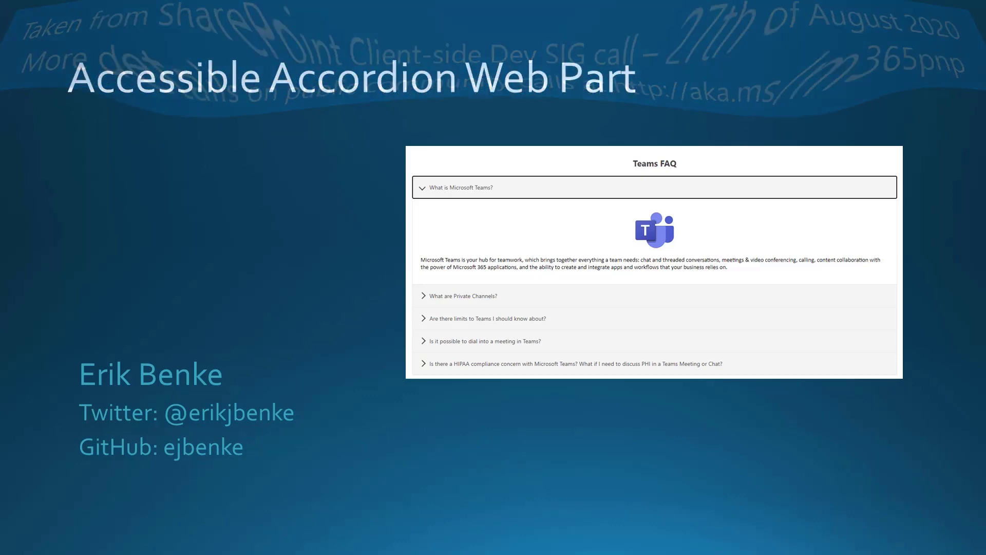
Browse the Teams FAQ and SharePoint FAQ lists, then return to the home page
key(right)
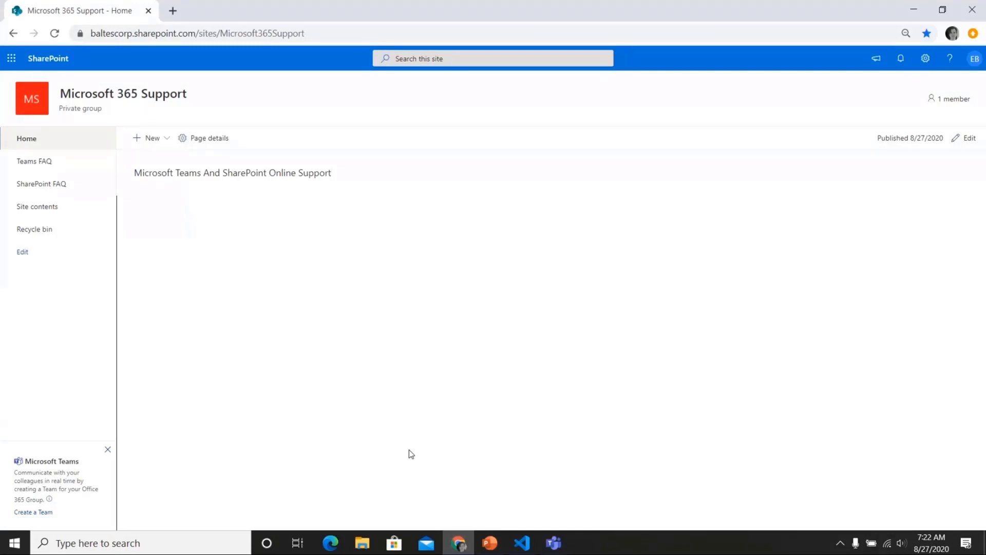
mouse_move(407, 455)
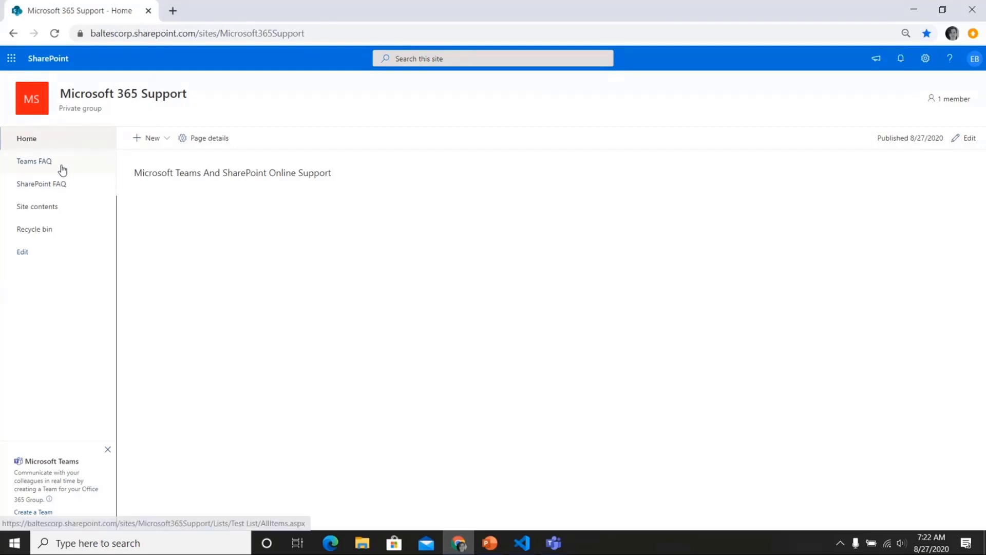
click(34, 160)
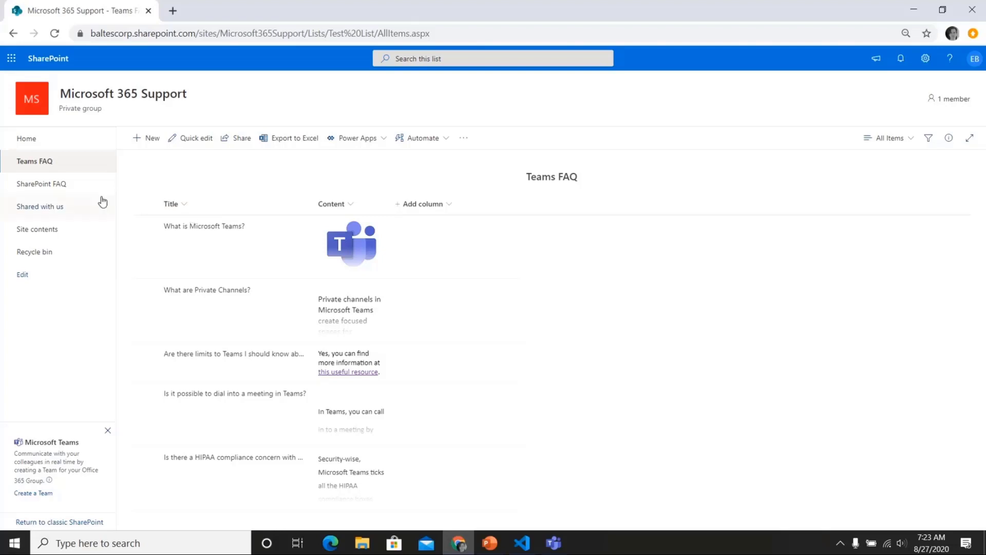
click(42, 184)
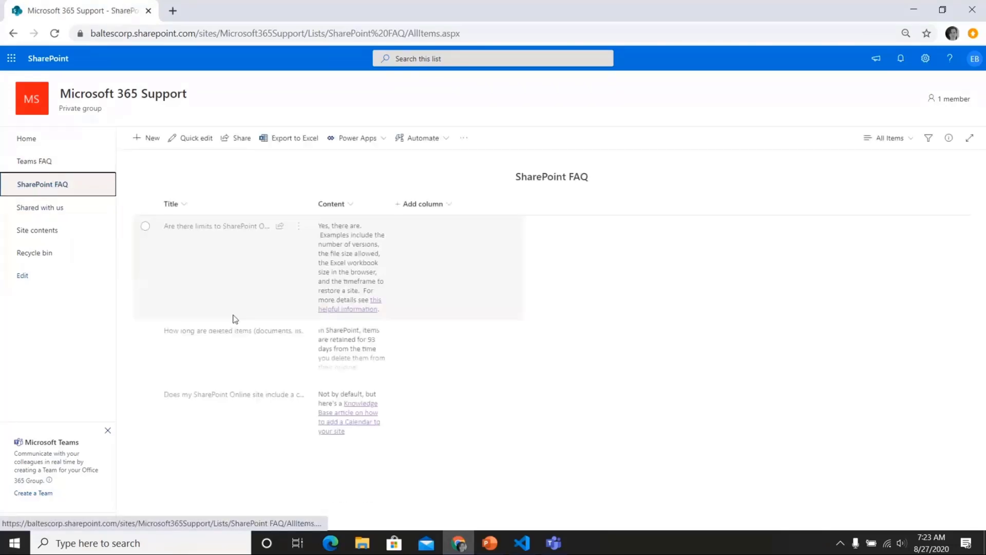
mouse_move(263, 344)
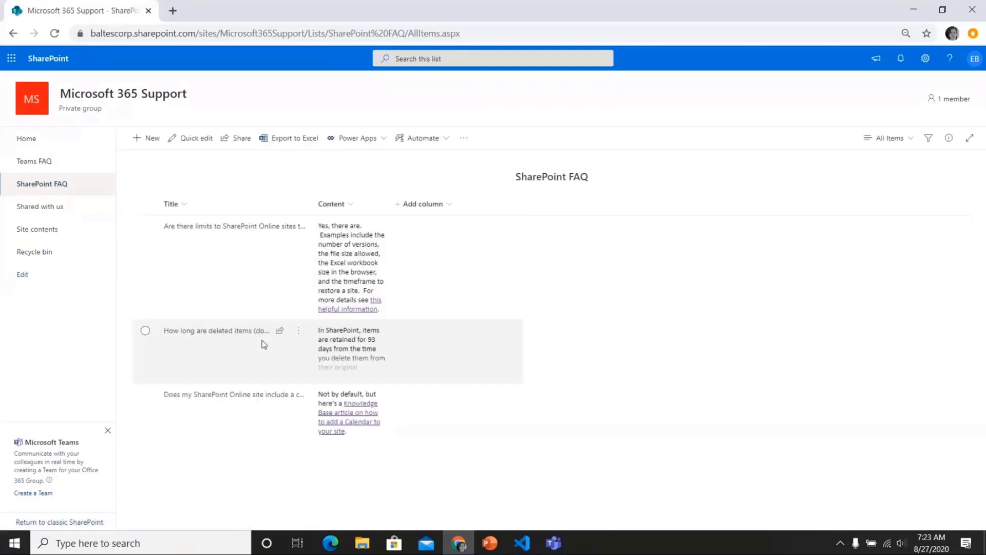
click(27, 139)
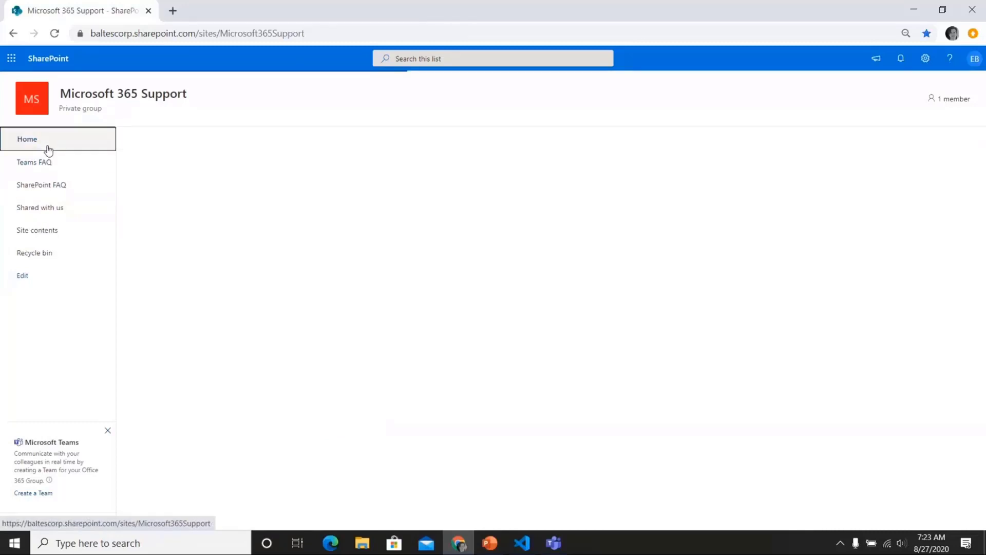
click(28, 140)
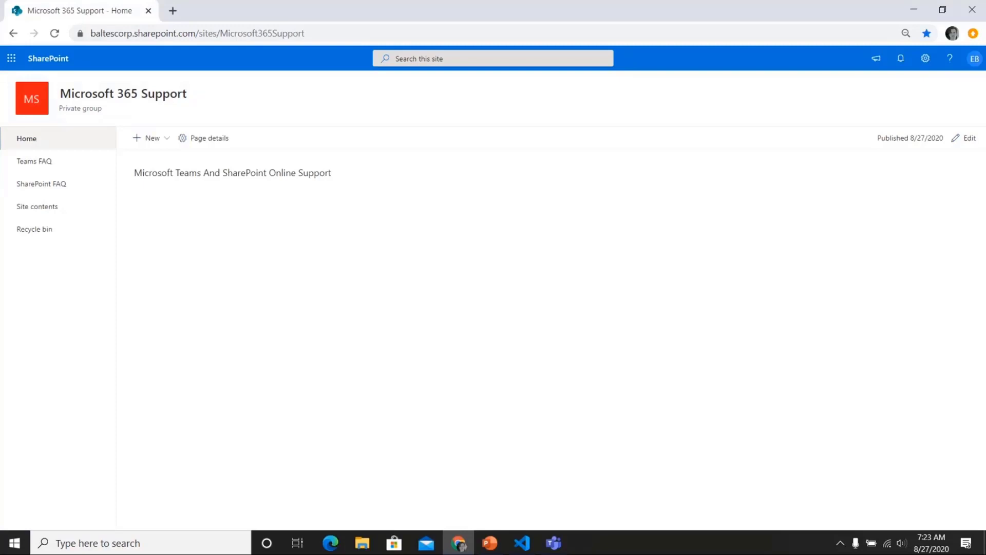
Edit the home page and insert an Accordion Section web part into the section
click(968, 138)
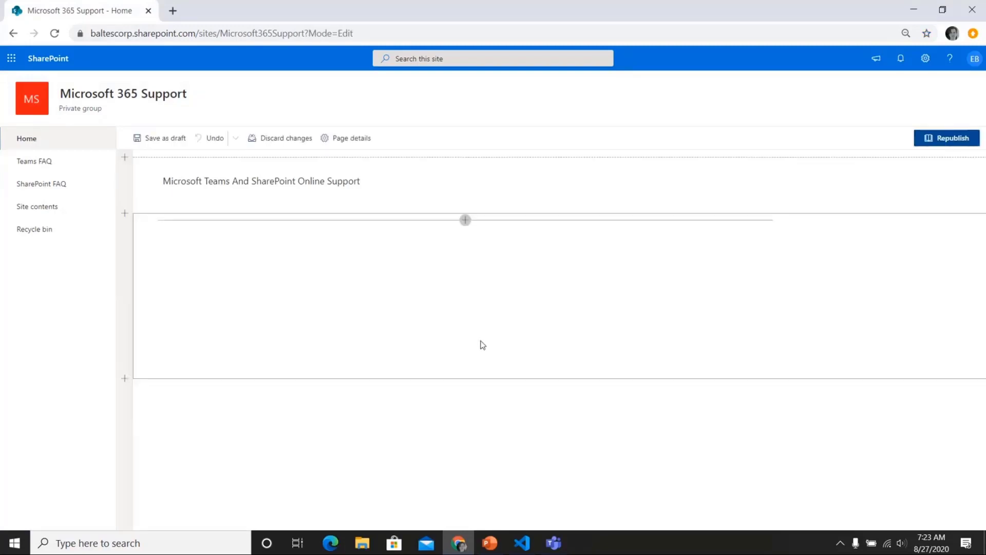
click(465, 220)
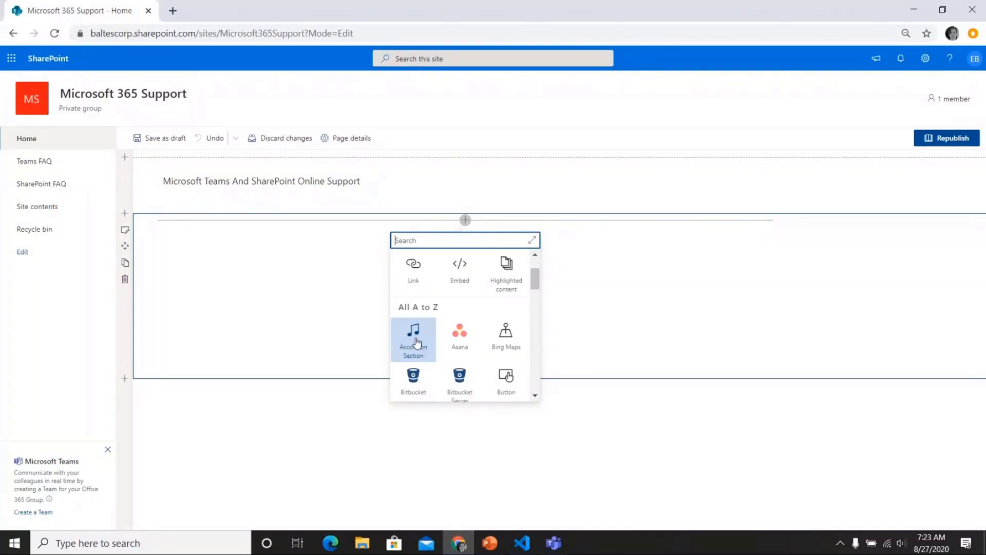
click(413, 338)
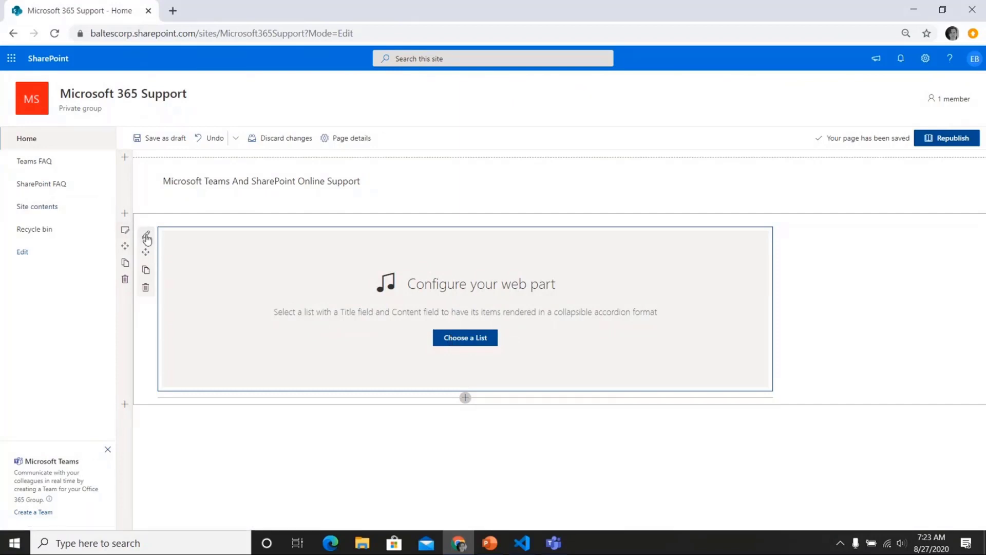
Title the accordion 'Teams FAQ' and set its source list to Teams FAQ
click(145, 234)
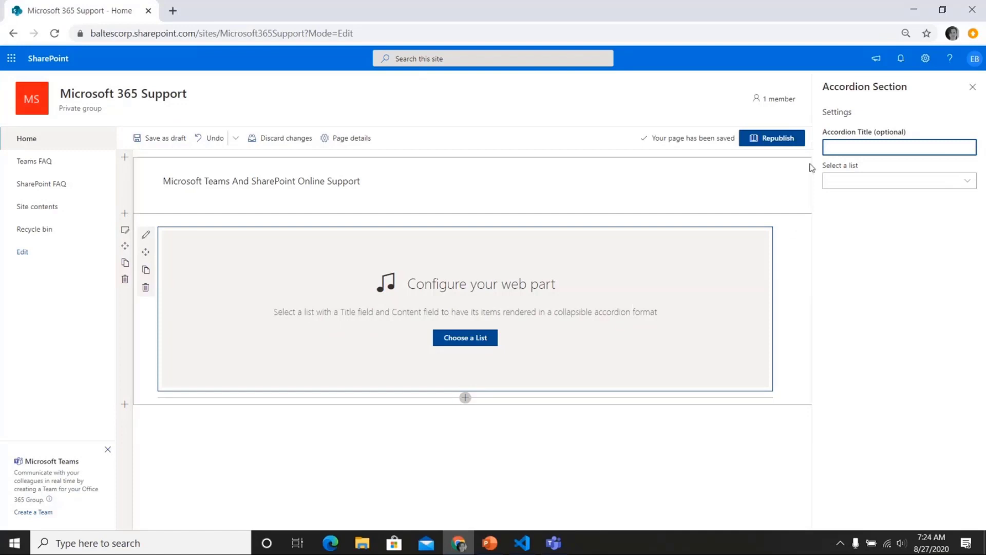
click(898, 146)
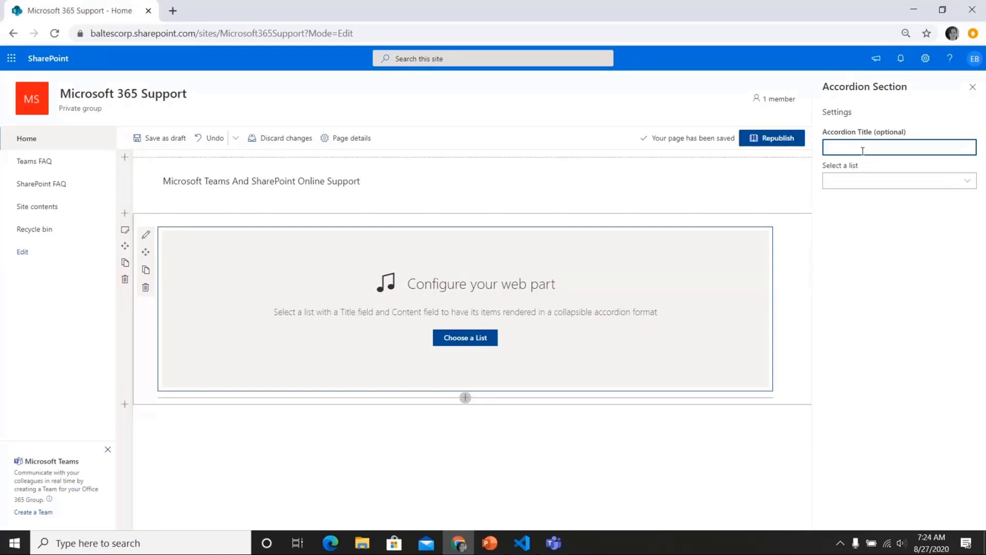
text(Te)
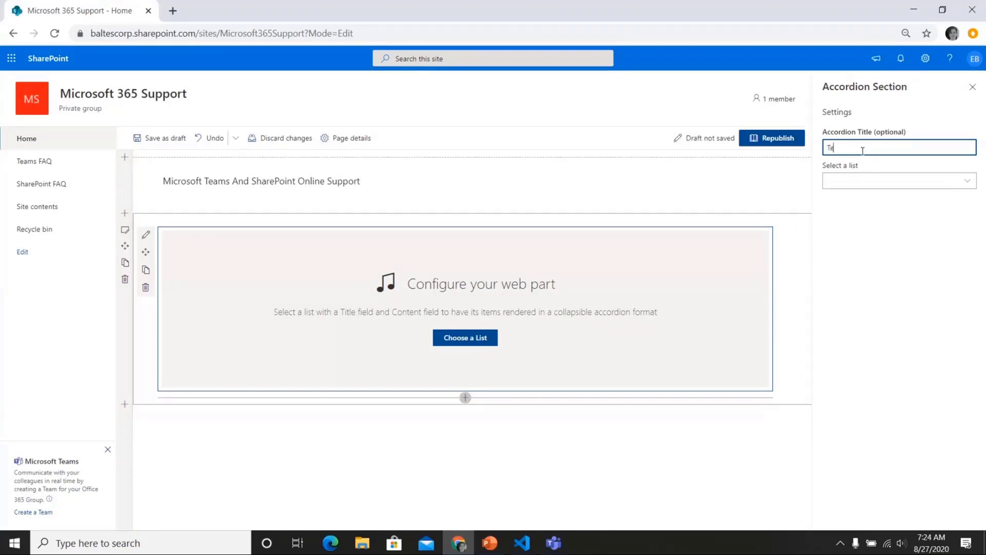
text(Teams FAQ)
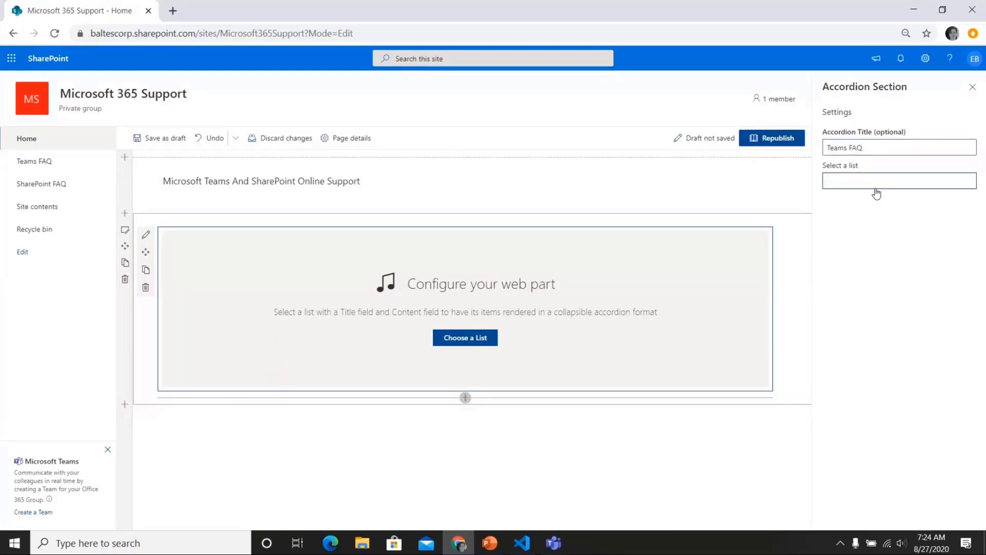
click(898, 180)
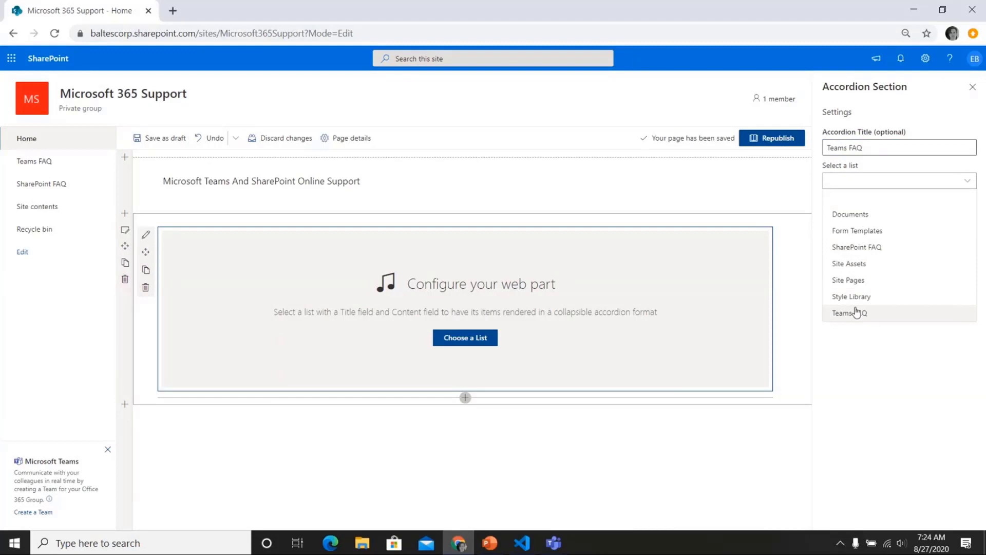
click(849, 313)
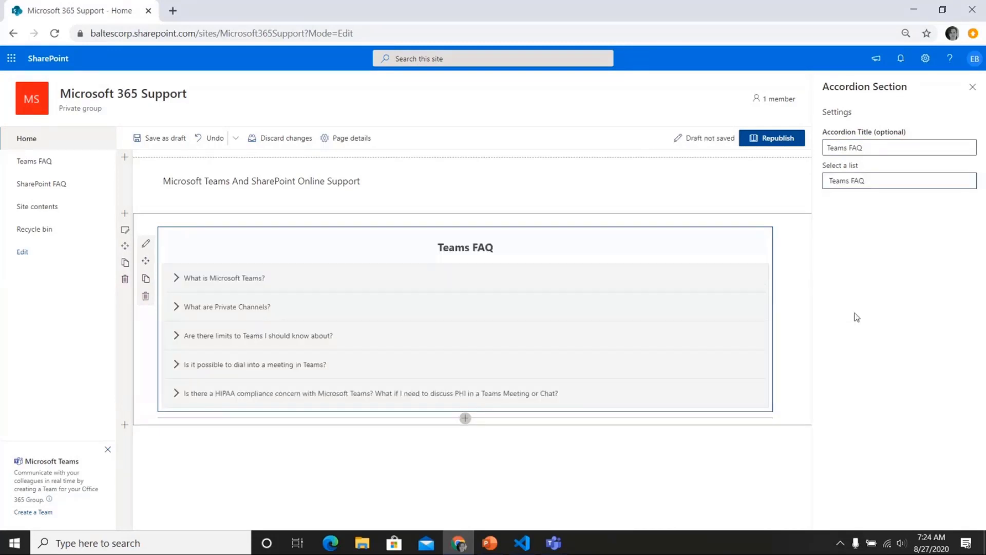
mouse_move(514, 288)
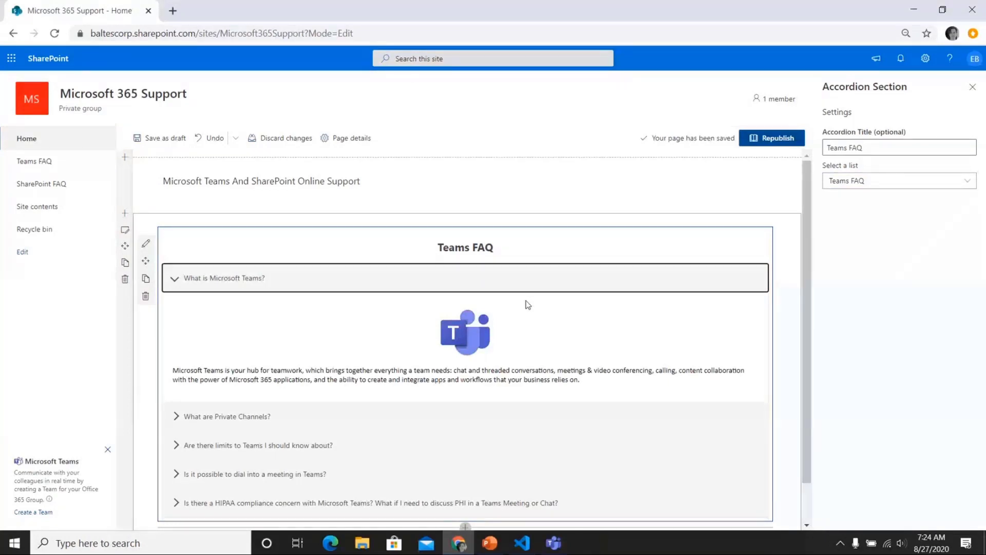
mouse_move(455, 319)
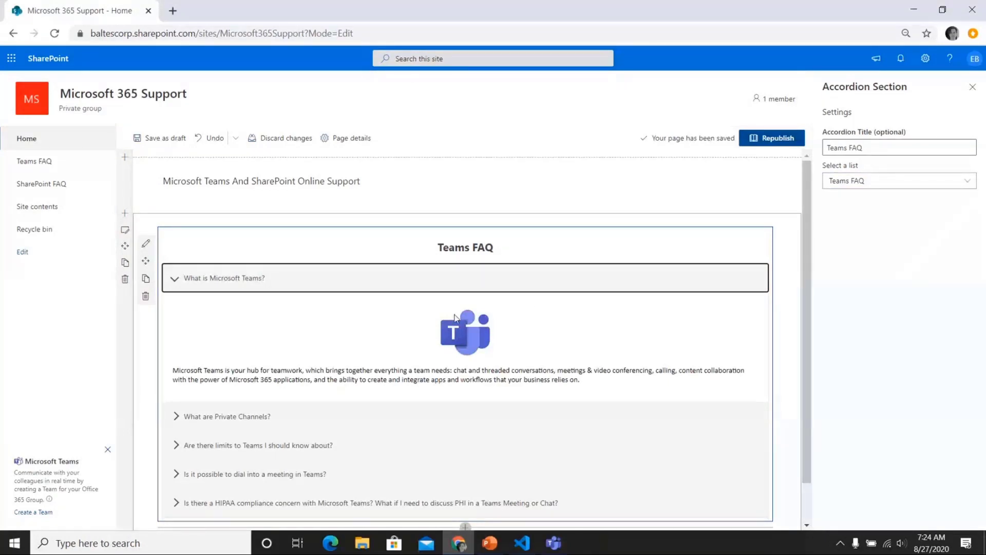
Title the second accordion 'SP FAQ' and source it from the SharePoint FAQ list
scroll(down, 3)
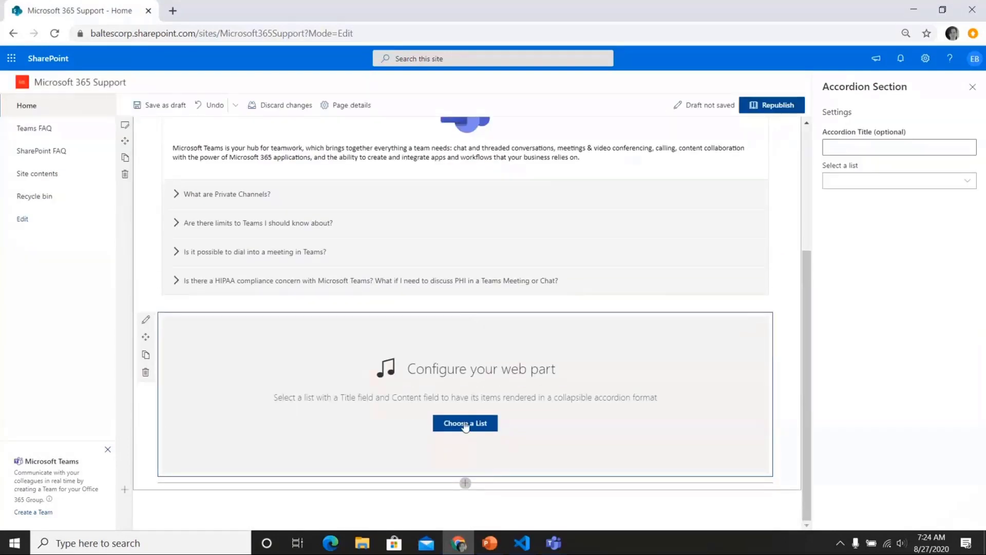
click(898, 147)
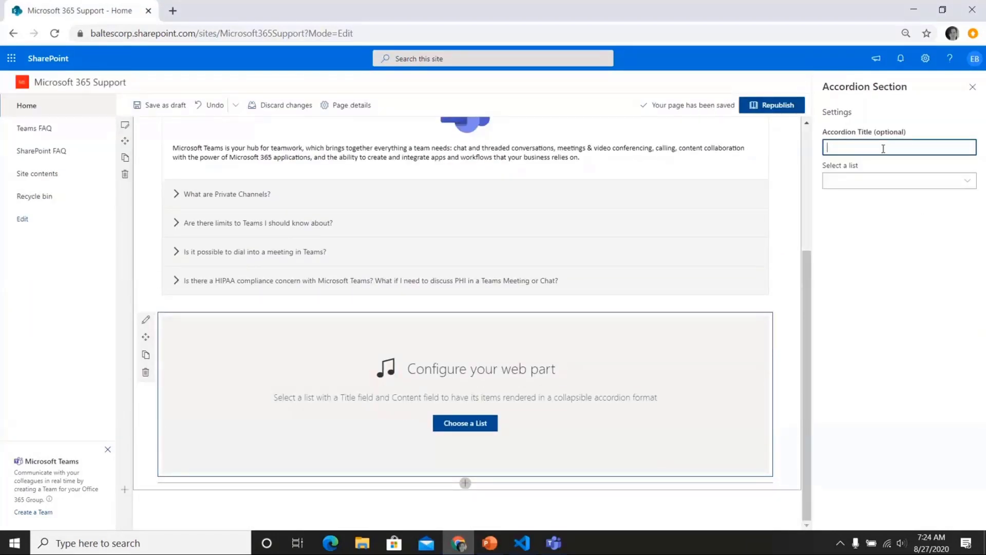
text(SP FAQ)
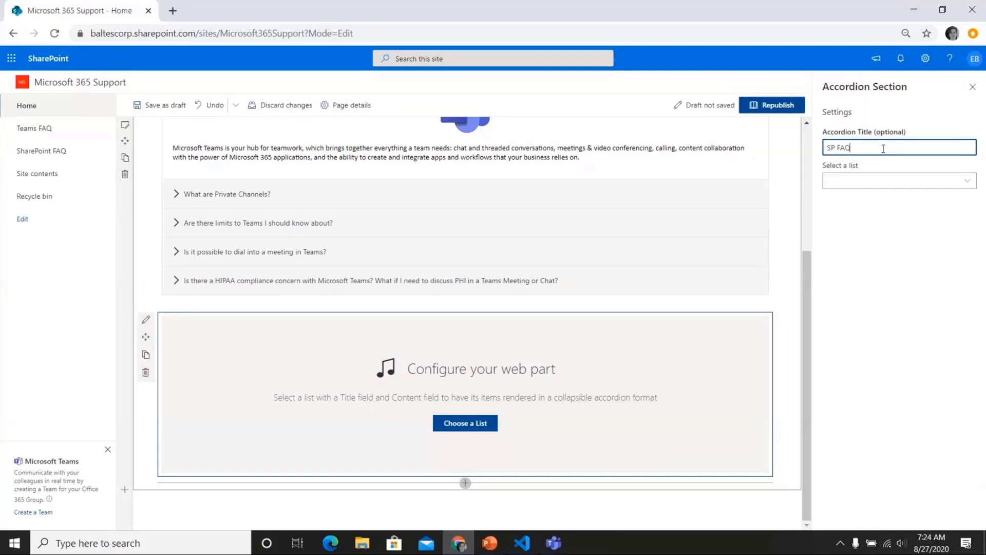
click(898, 180)
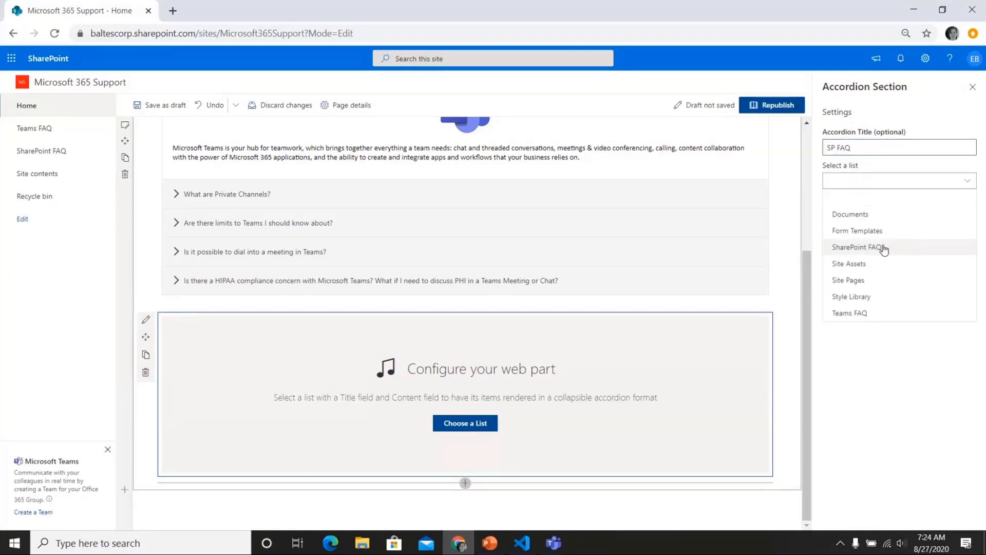
click(860, 246)
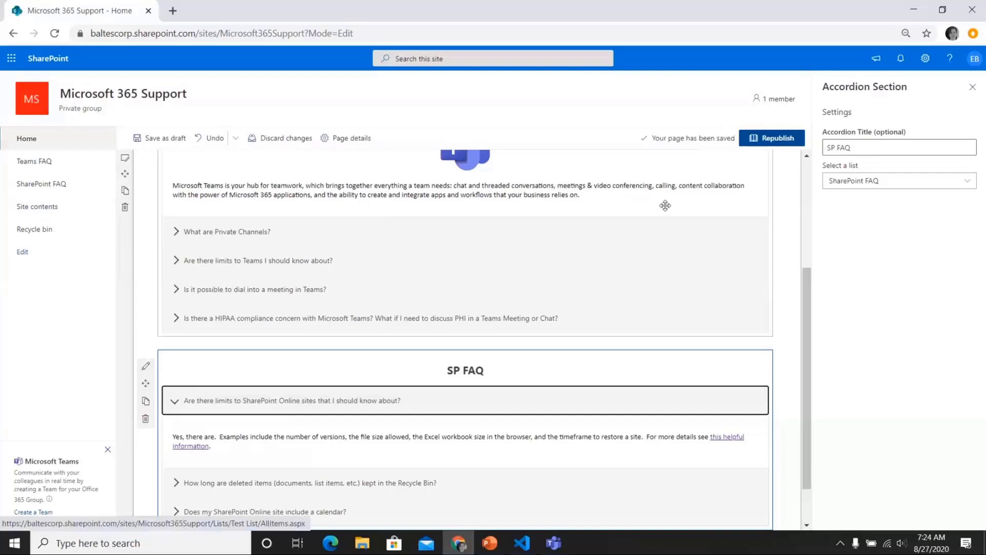
Republish the home page and go to the SharePoint FAQ list
click(771, 137)
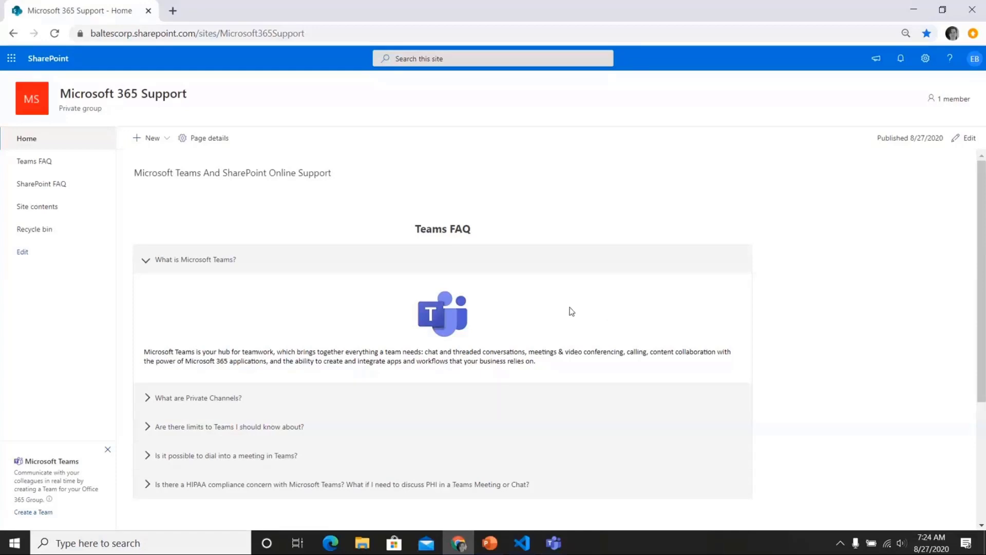
mouse_move(41, 184)
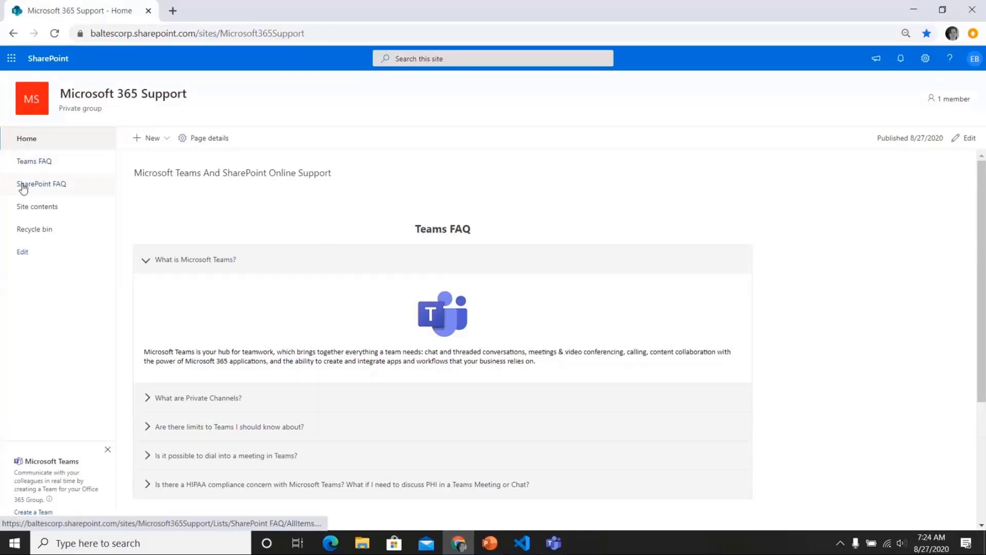
click(42, 184)
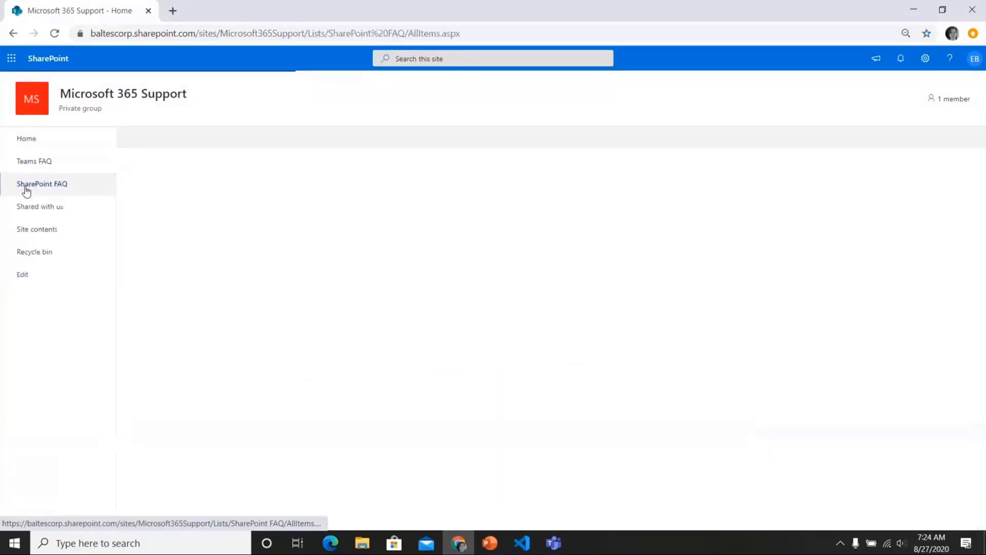
click(42, 184)
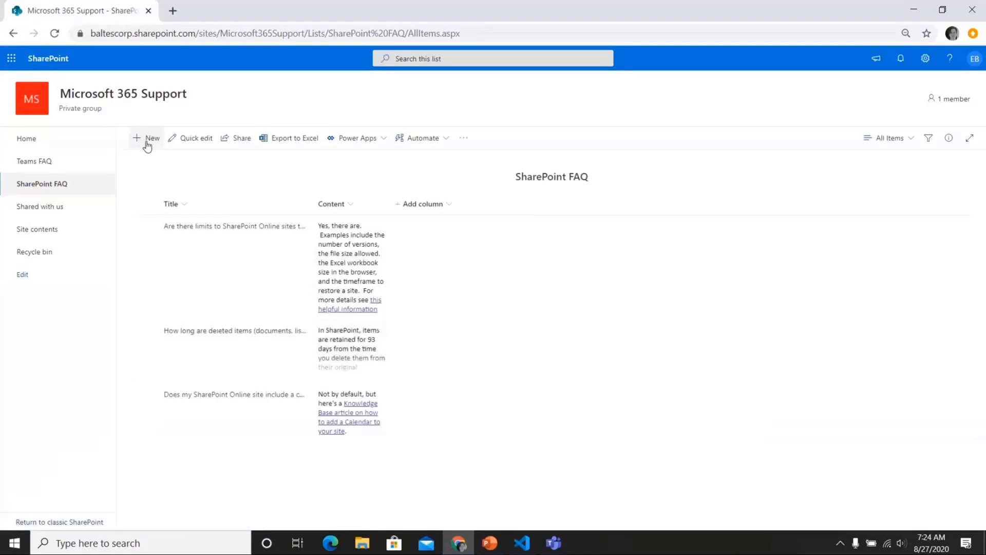
Create a new SharePoint FAQ item titled 'How many' and fill its Content field
click(147, 138)
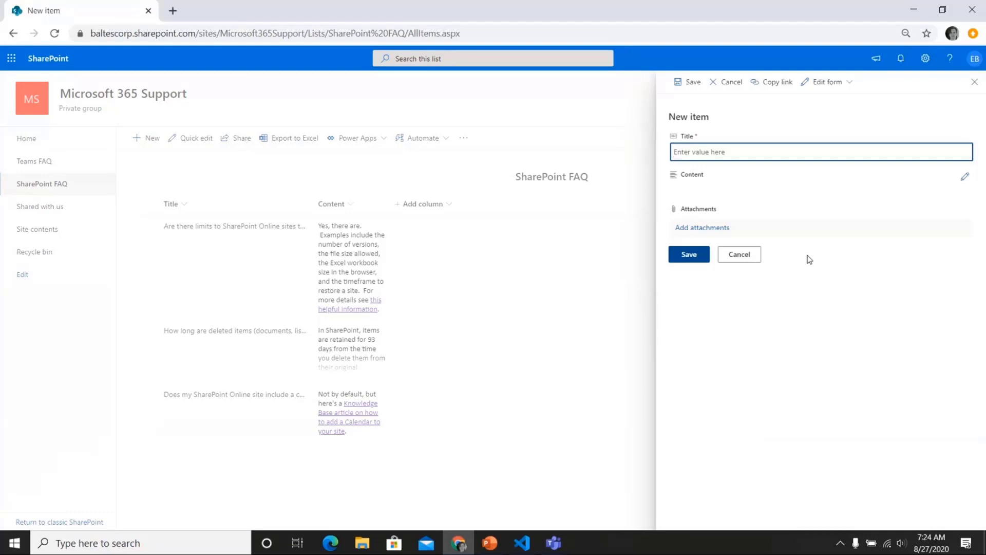
text(How many?)
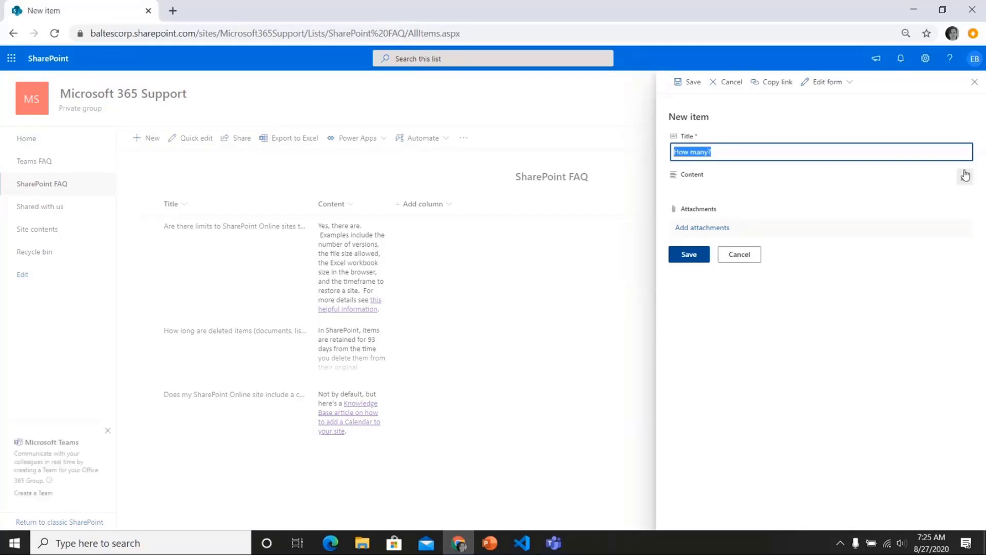
click(965, 175)
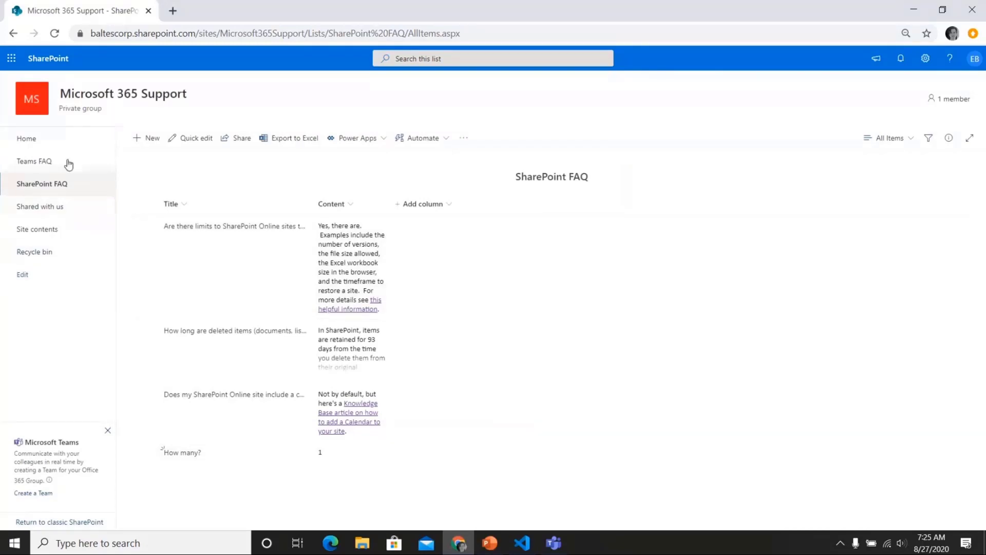
Navigate back to the site home page to see the updated SP FAQ accordion
click(27, 138)
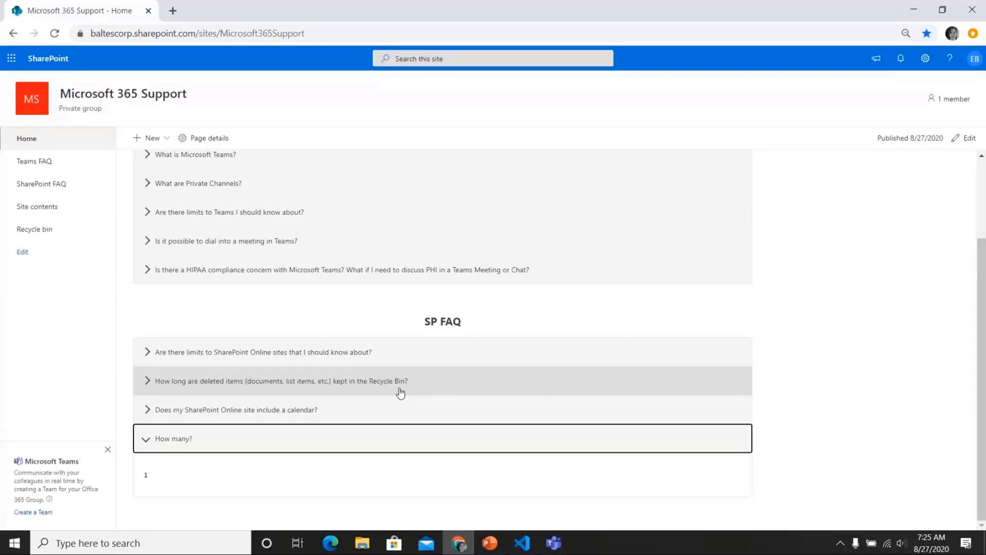
mouse_move(473, 531)
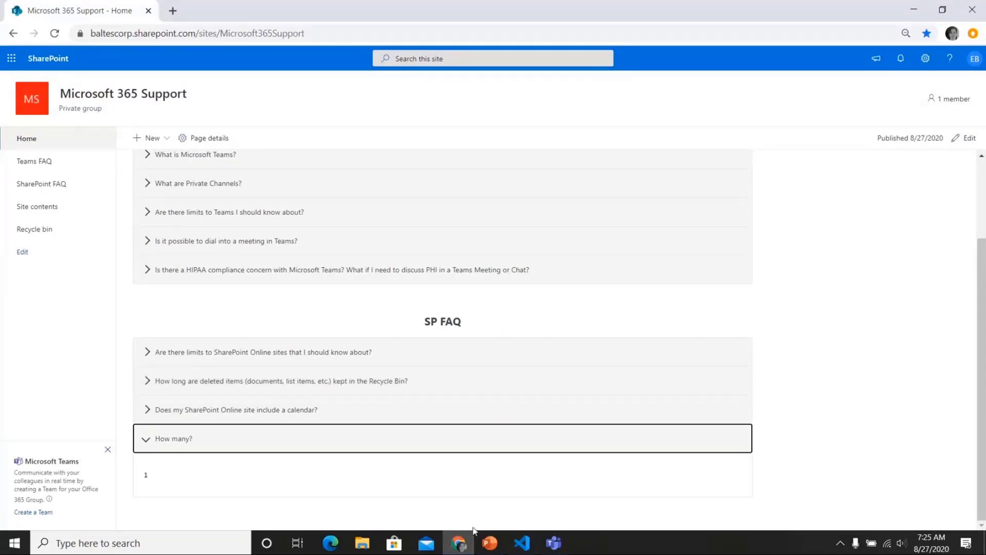
mouse_move(489, 542)
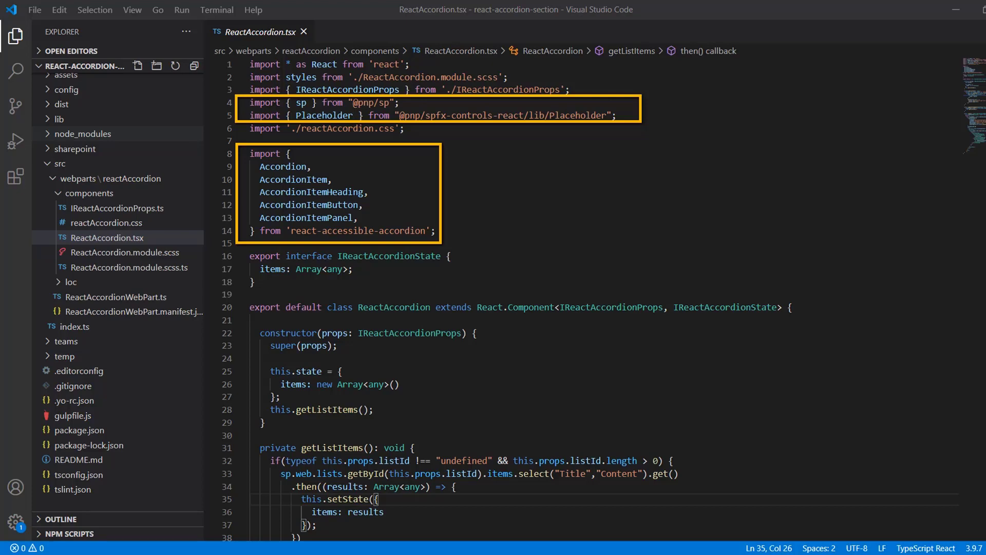
scroll(down, 3)
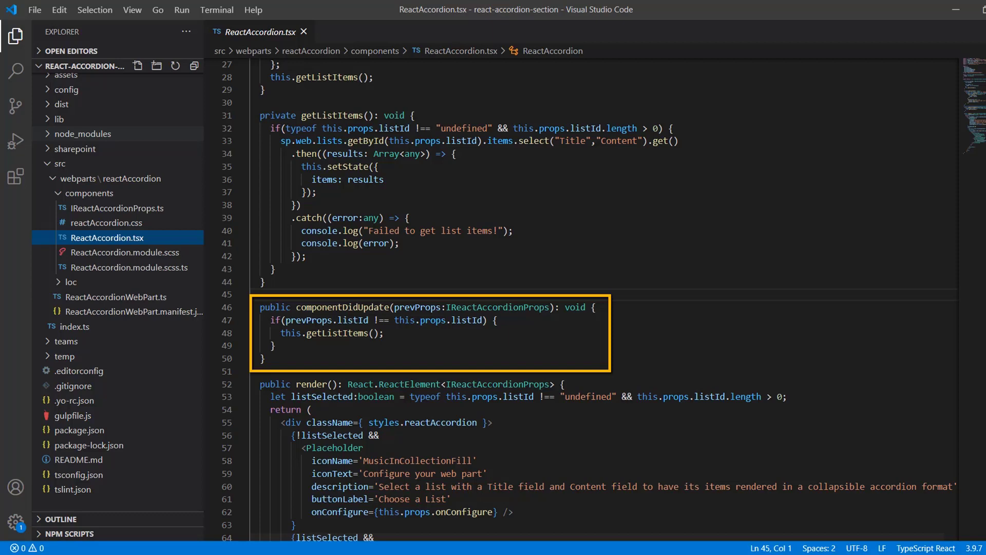
scroll(down, 3)
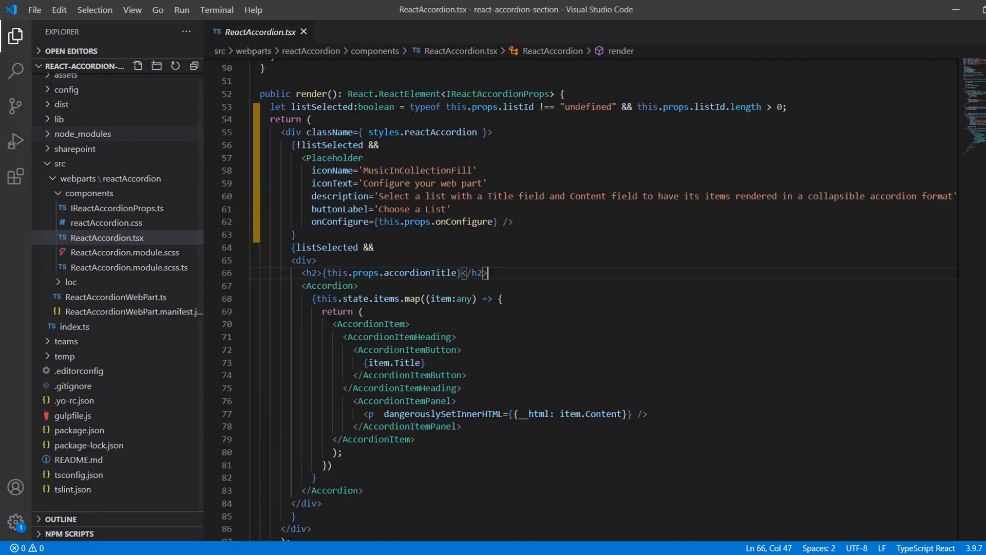